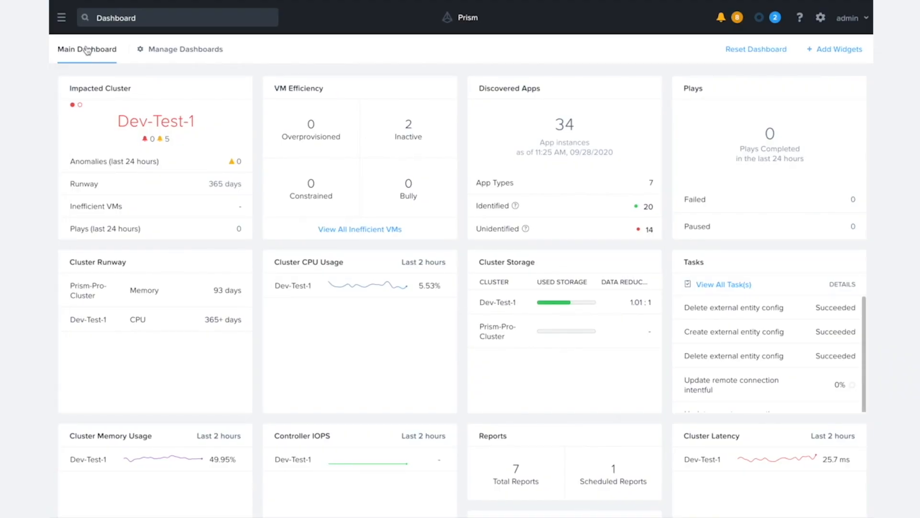
- Navigate from the main dashboard to Operations > Integrations via the hamburger menu
left_click(62, 17)
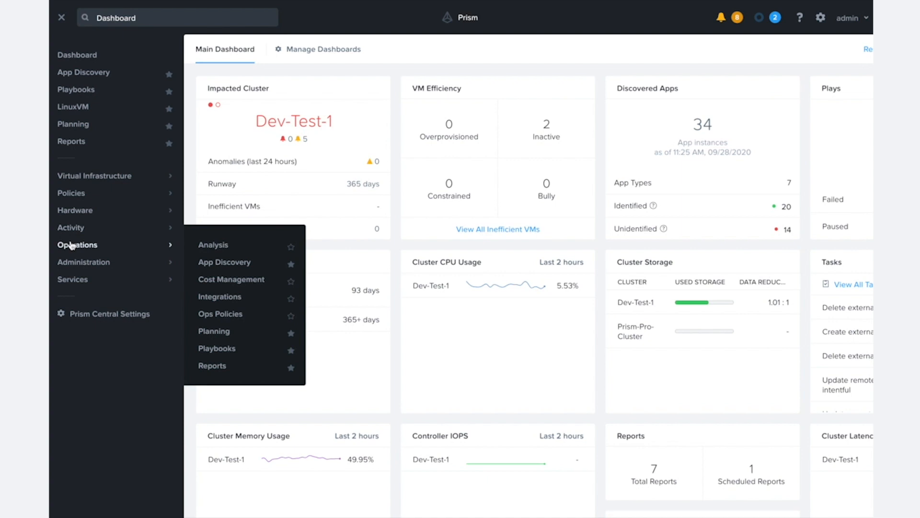
mouse_move(220, 296)
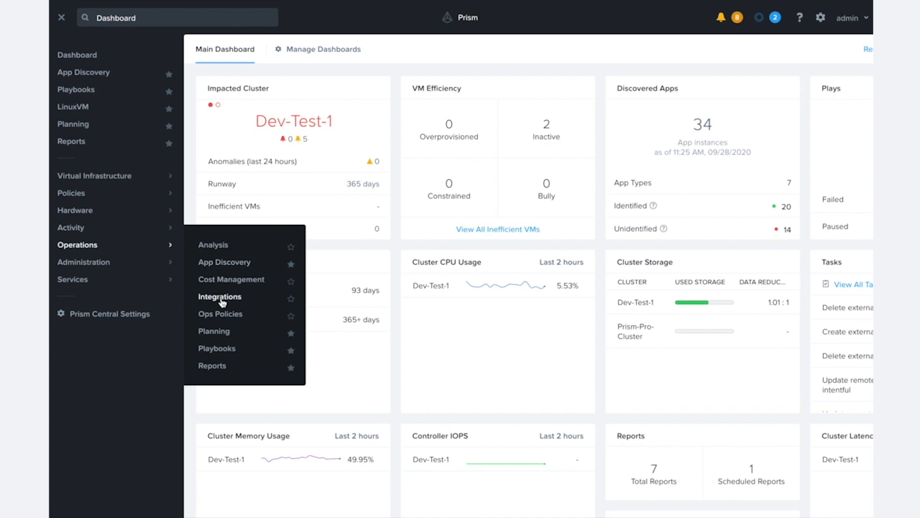
left_click(220, 296)
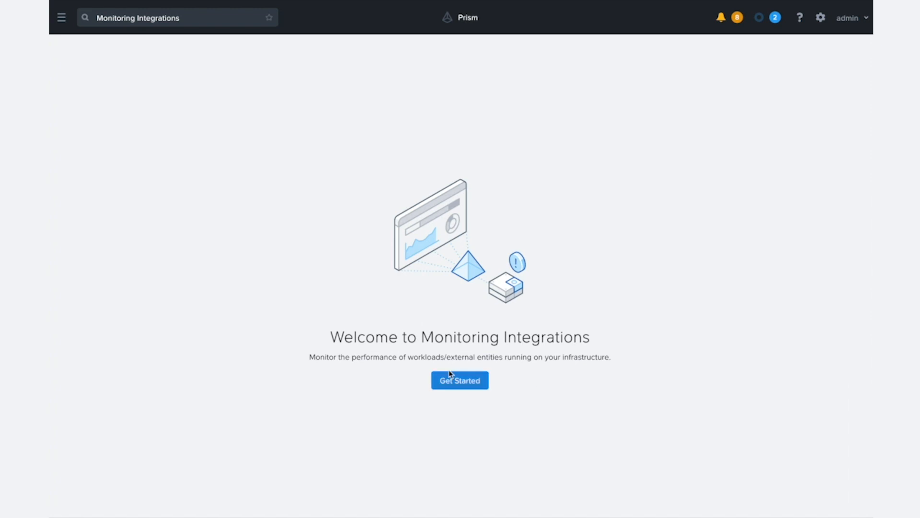
mouse_move(320, 380)
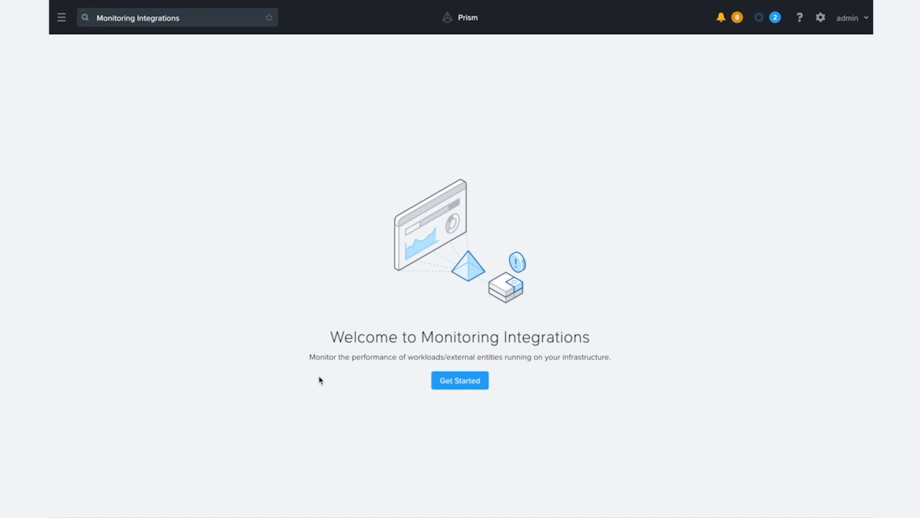
mouse_move(325, 377)
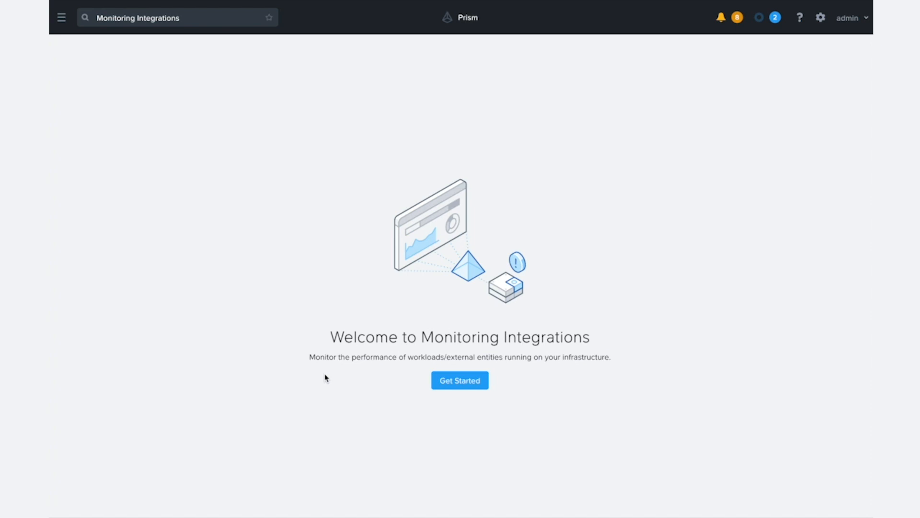
mouse_move(496, 371)
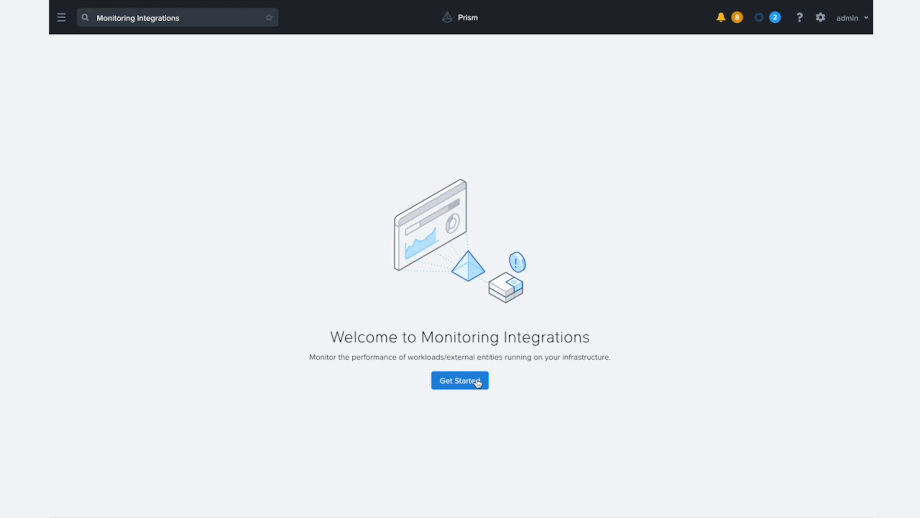
- Start a new vCenter external entity for host 10.46.1.213 with credentials and run Test Connection successfully
left_click(460, 380)
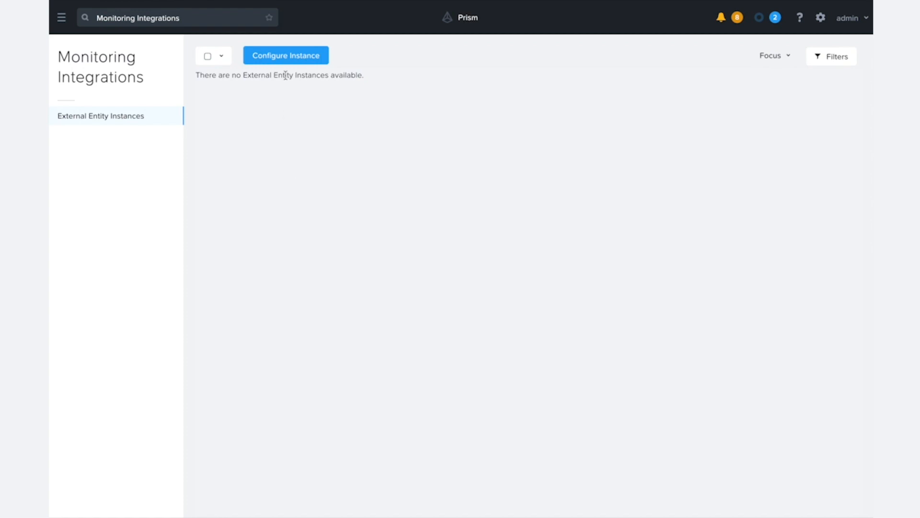
left_click(286, 54)
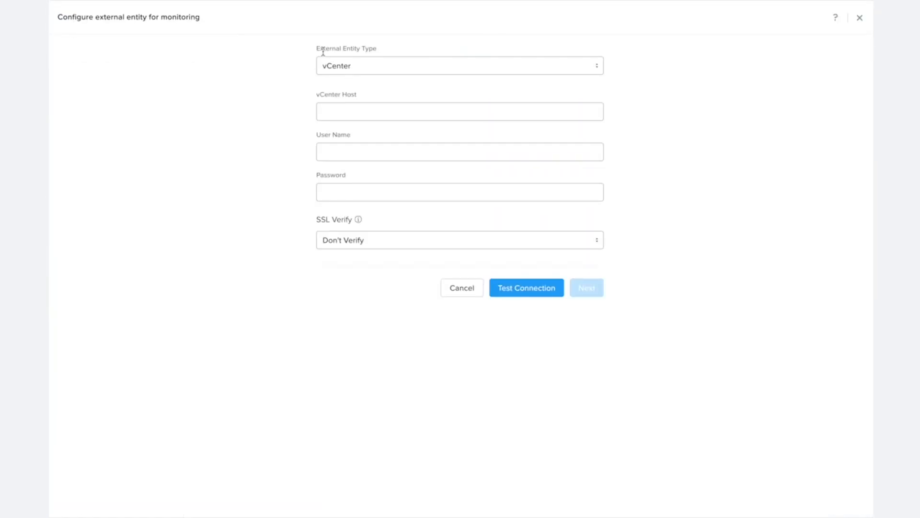
mouse_move(342, 70)
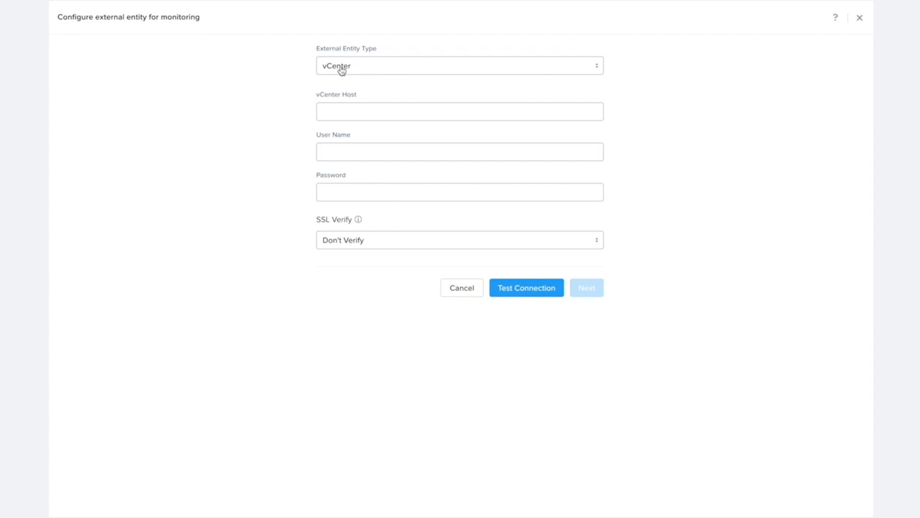
left_click(459, 65)
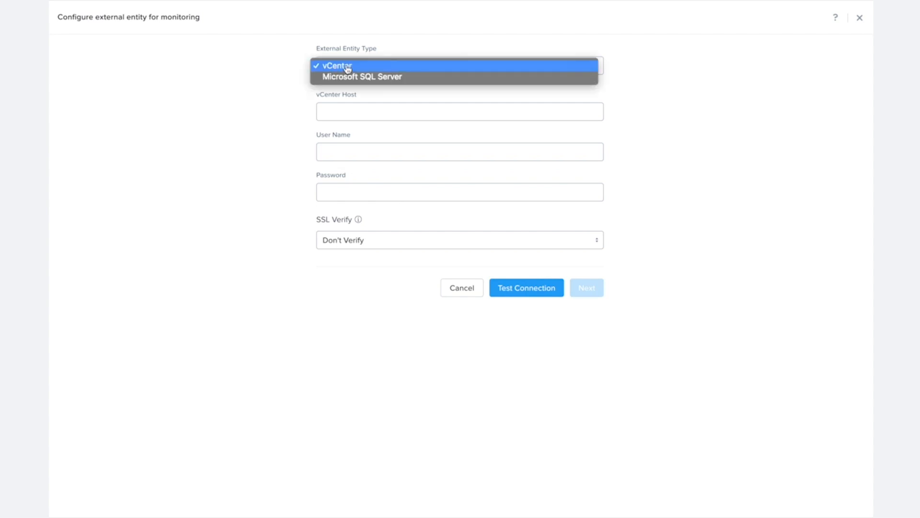
left_click(336, 65)
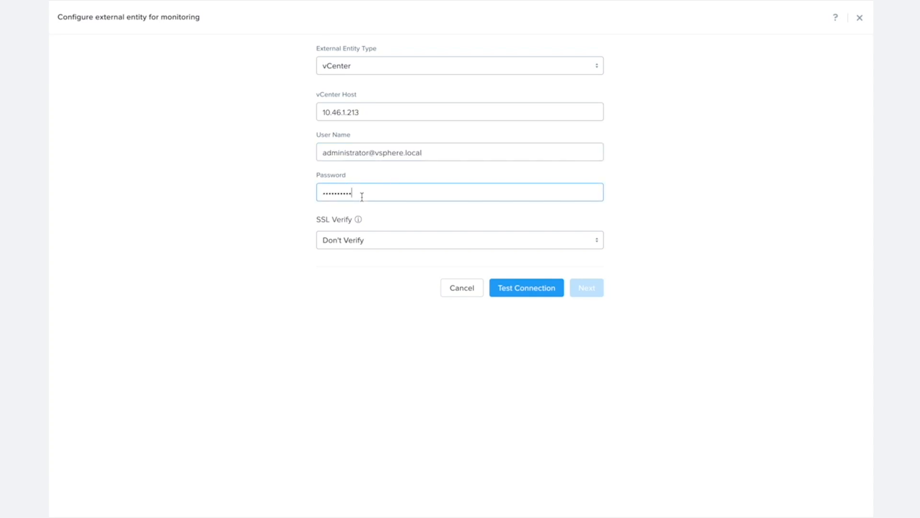
mouse_move(526, 288)
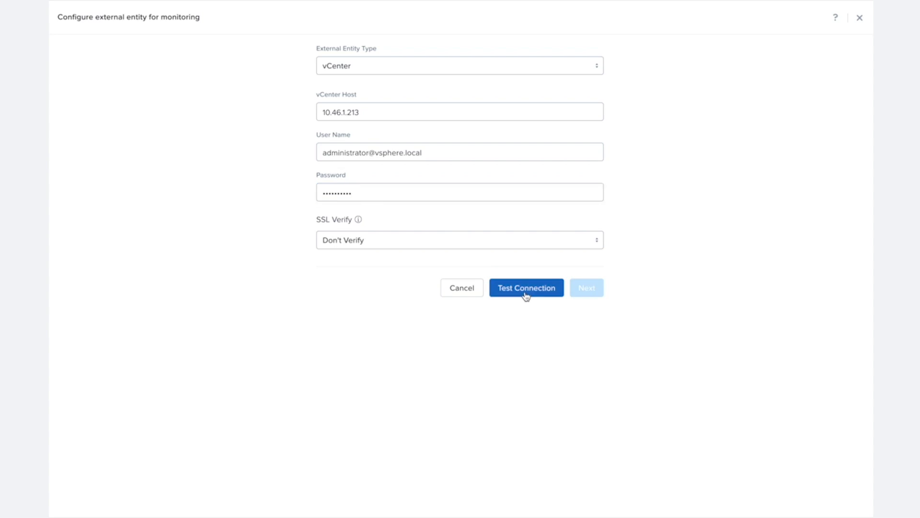
left_click(525, 288)
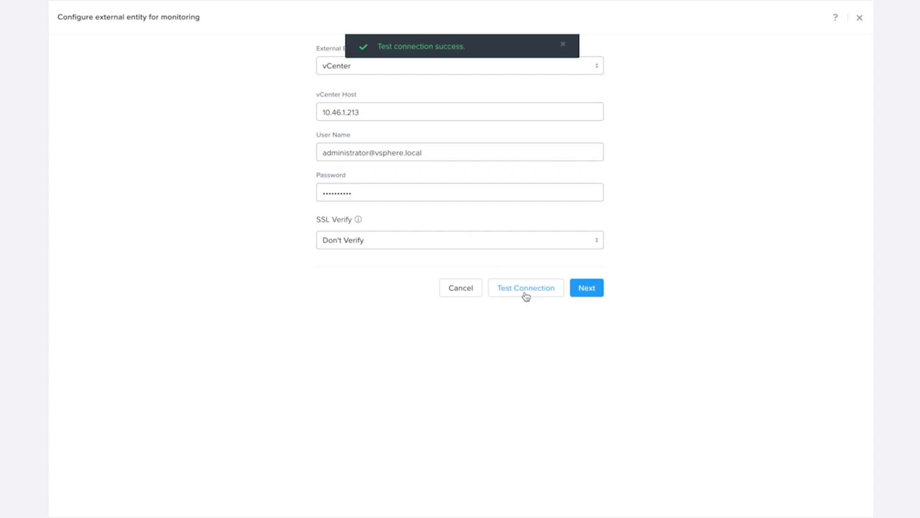
mouse_move(583, 278)
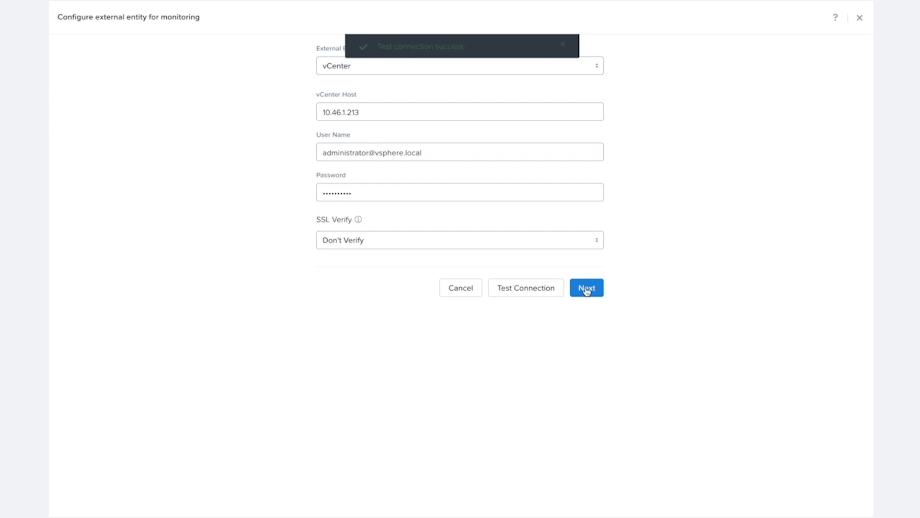
- Select the discovered Vcenter_Collector-2 cluster for monitoring and save the vCenter instance
left_click(585, 288)
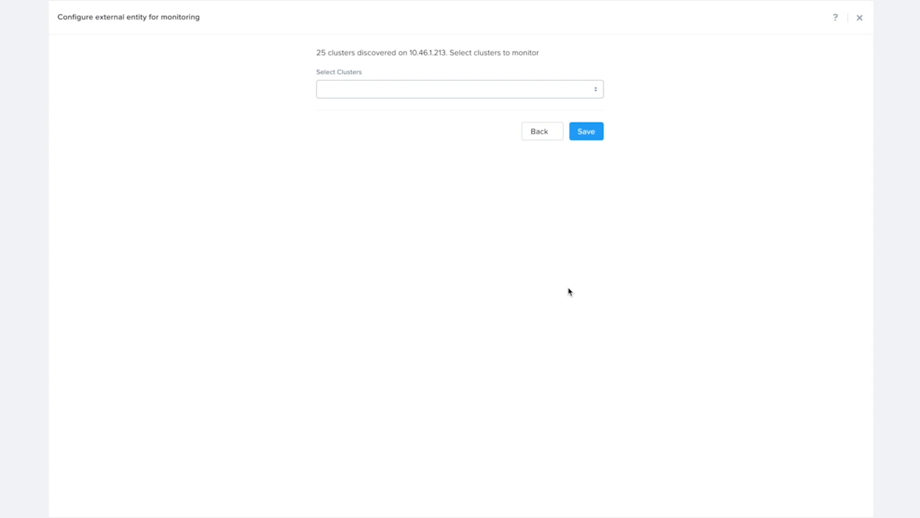
left_click(459, 88)
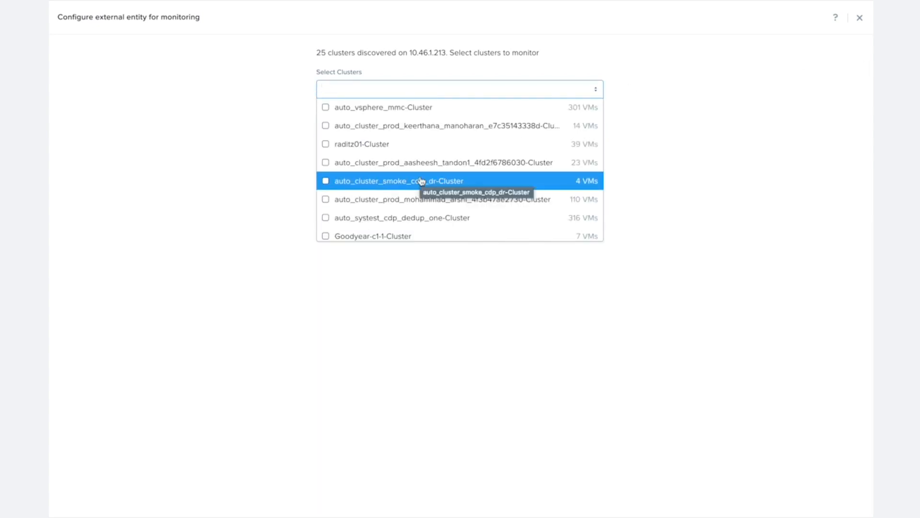
scroll("down", 3)
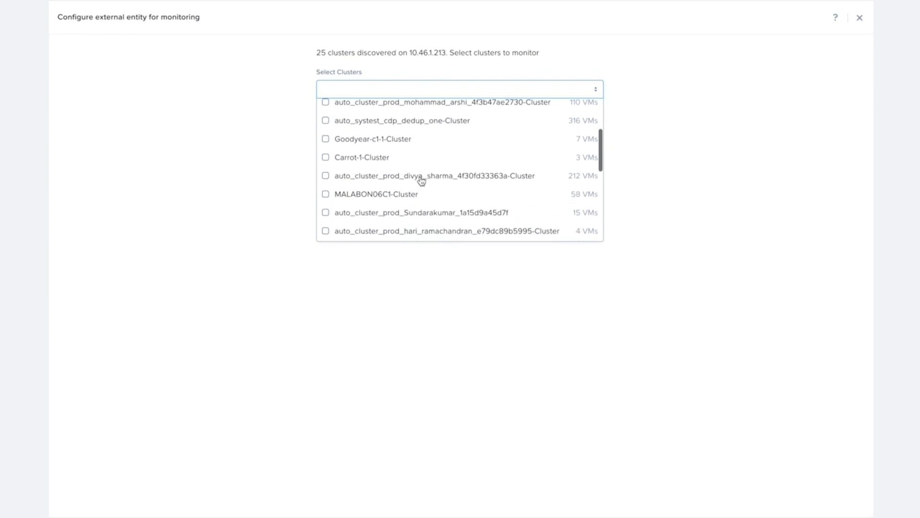
scroll("down", 3)
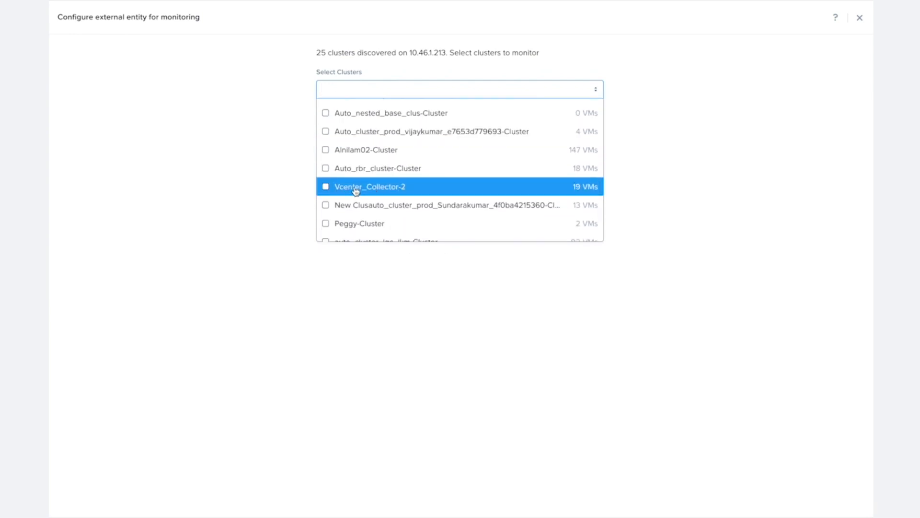
left_click(326, 186)
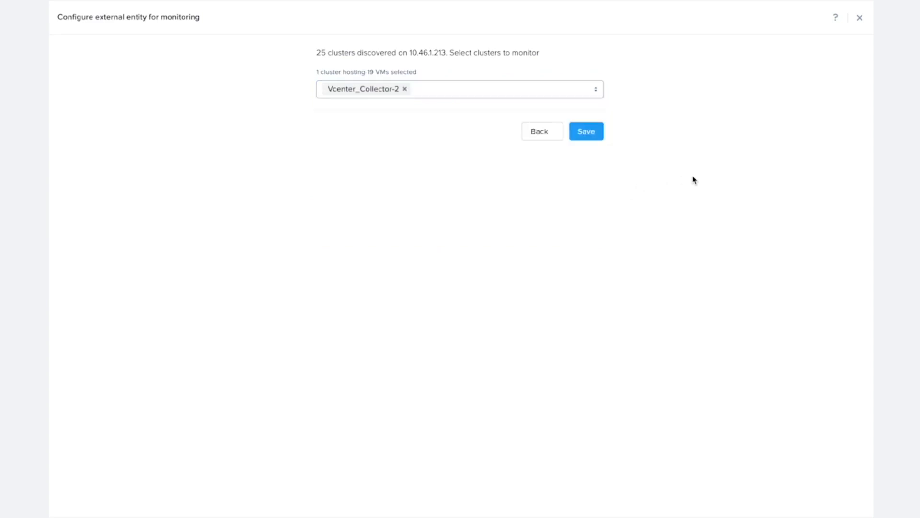
mouse_move(587, 132)
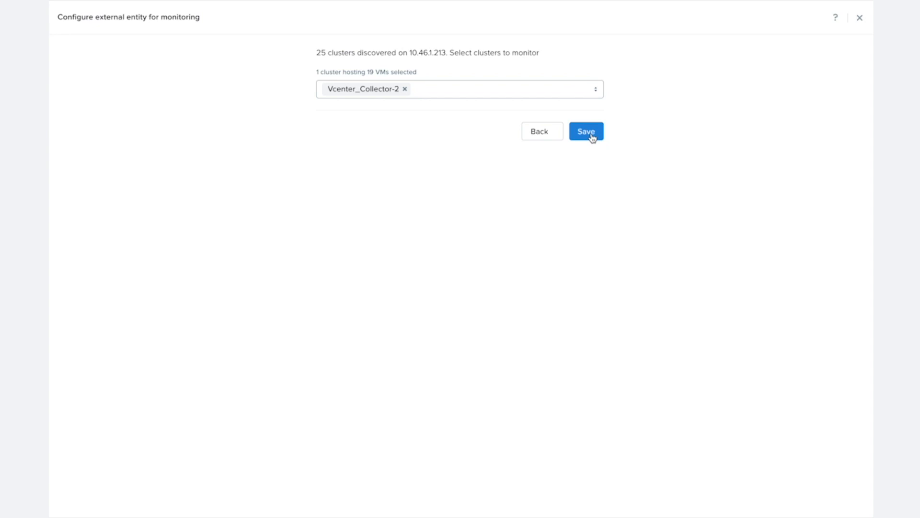
left_click(586, 131)
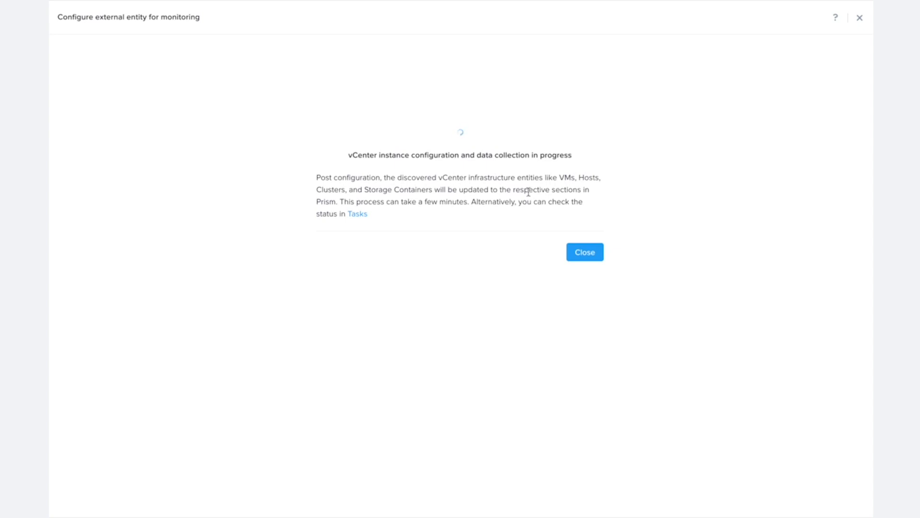
- Close the configuration progress message and bring up the Virtual Infrastructure navigation from the dashboard
left_click(583, 252)
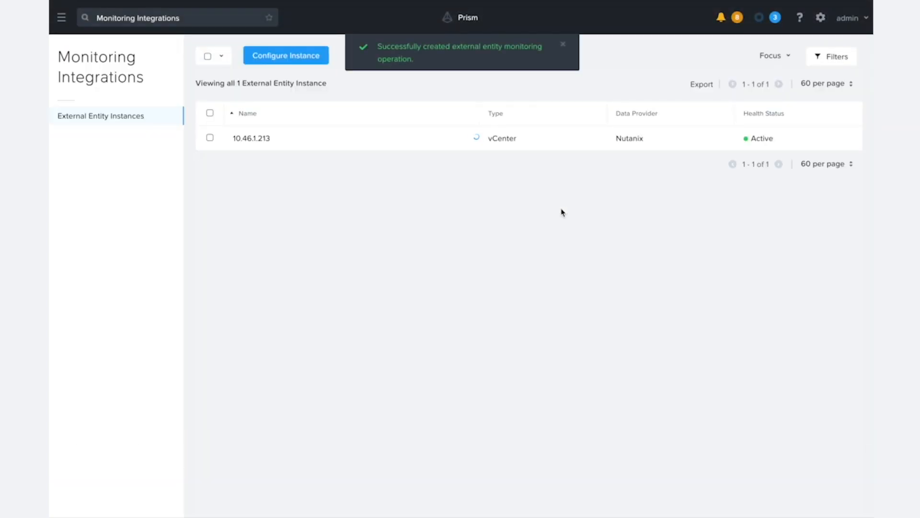
mouse_move(294, 169)
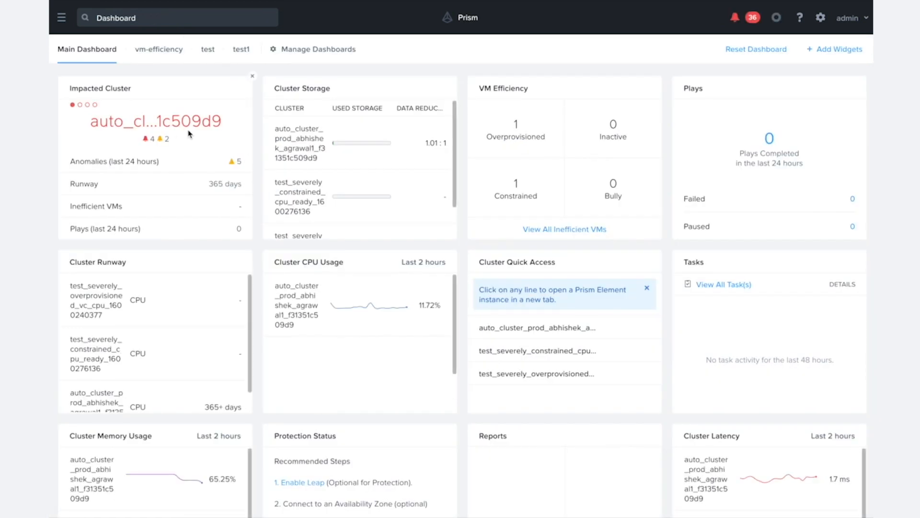
left_click(62, 17)
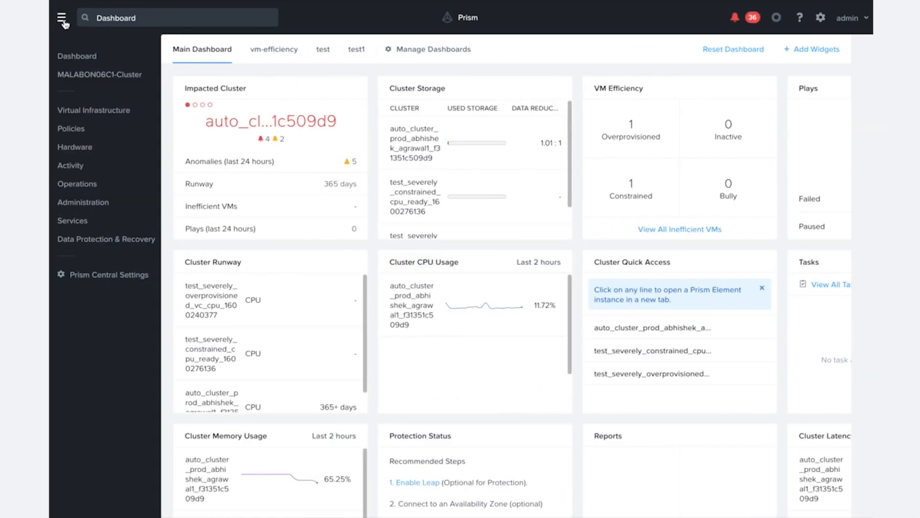
left_click(93, 109)
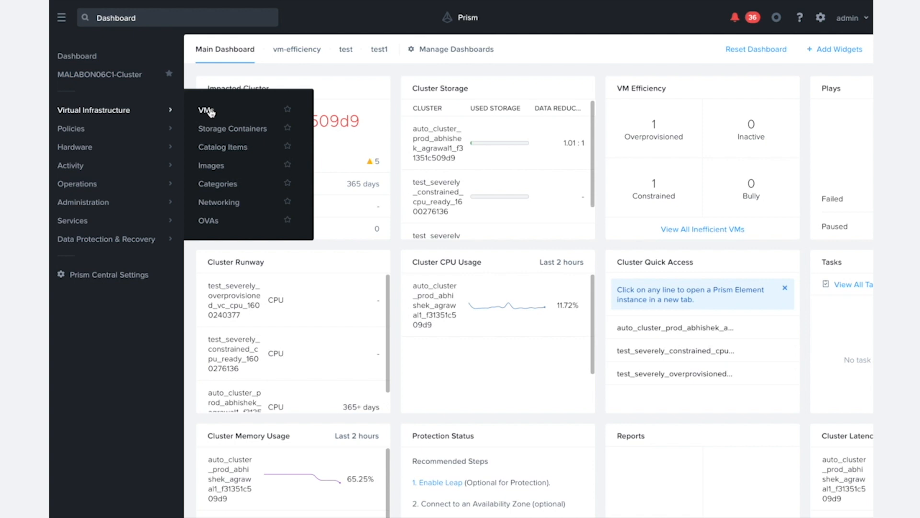
- Show the VMs list filtered to the 55 non-Nutanix vCenter VMs from Vcenter_Collector-2
left_click(206, 110)
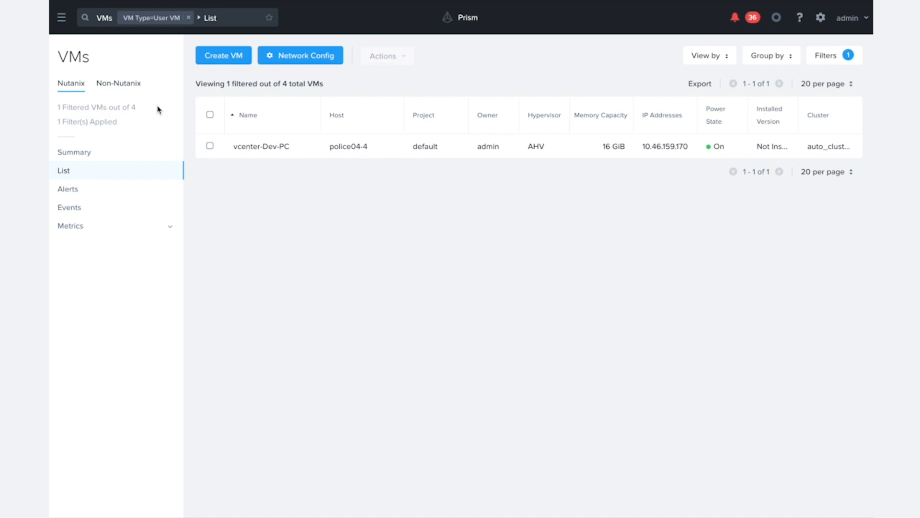
mouse_move(82, 82)
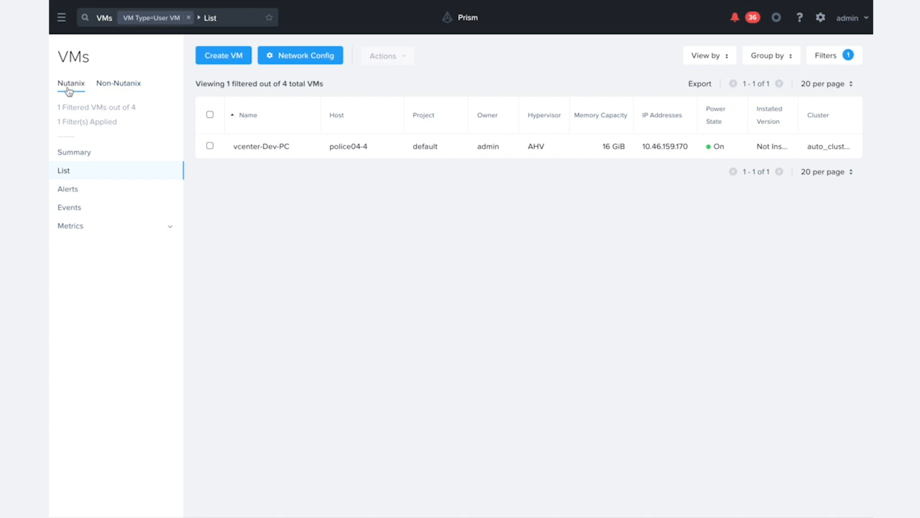
mouse_move(178, 236)
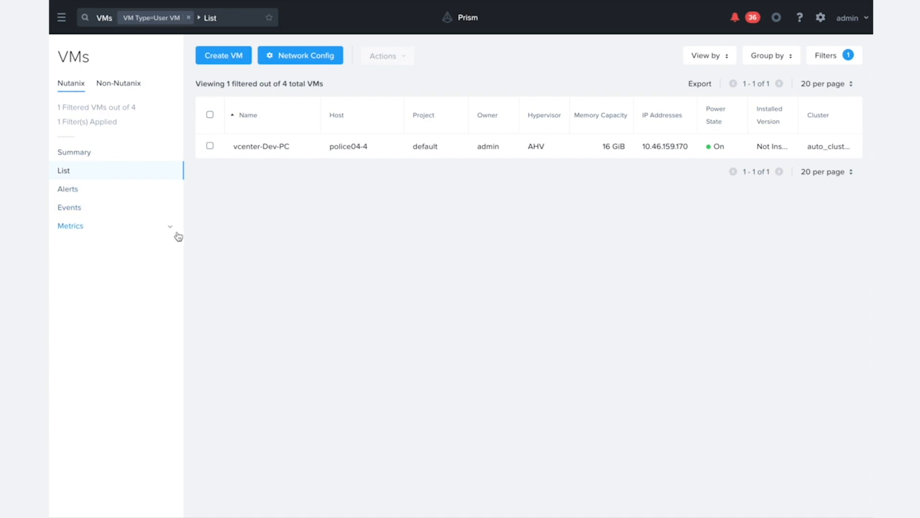
mouse_move(119, 83)
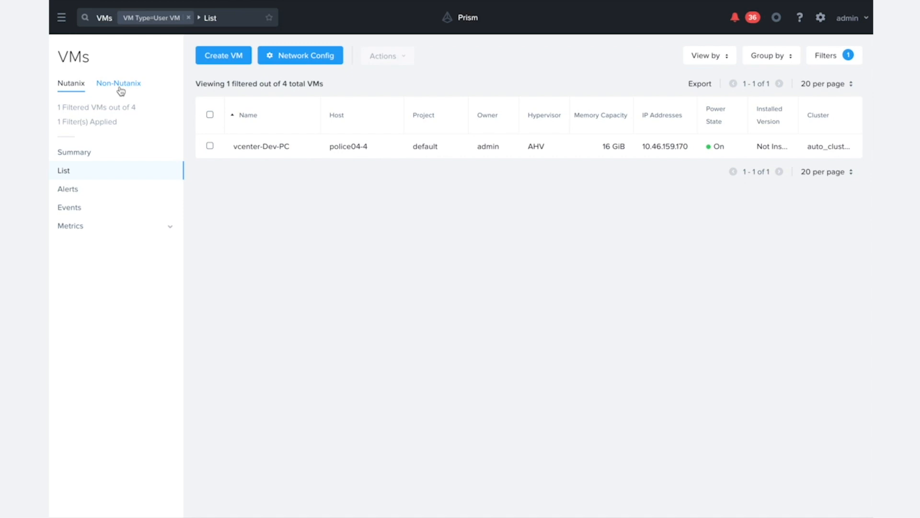
left_click(119, 82)
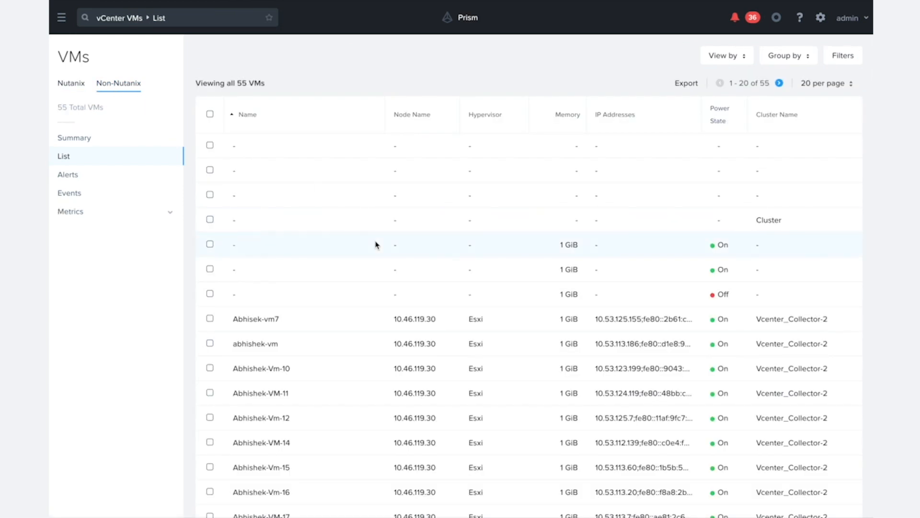
scroll("down", 3)
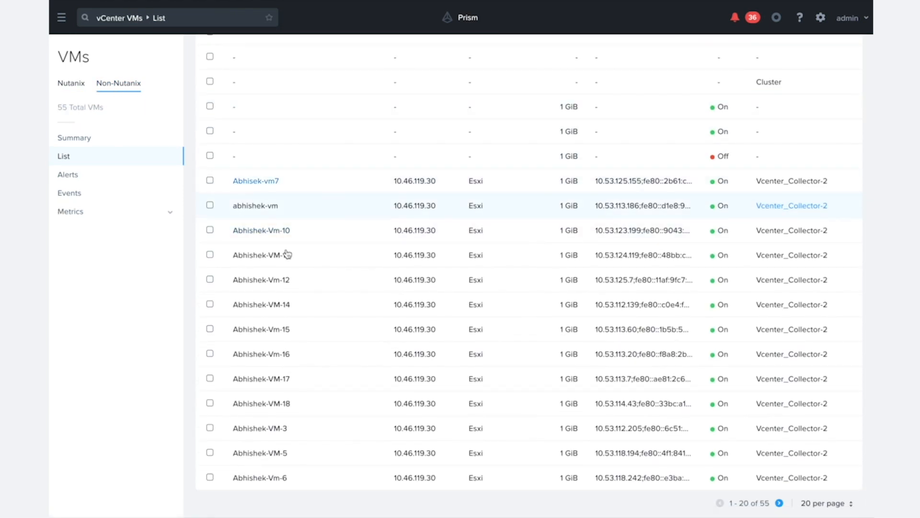
mouse_move(298, 480)
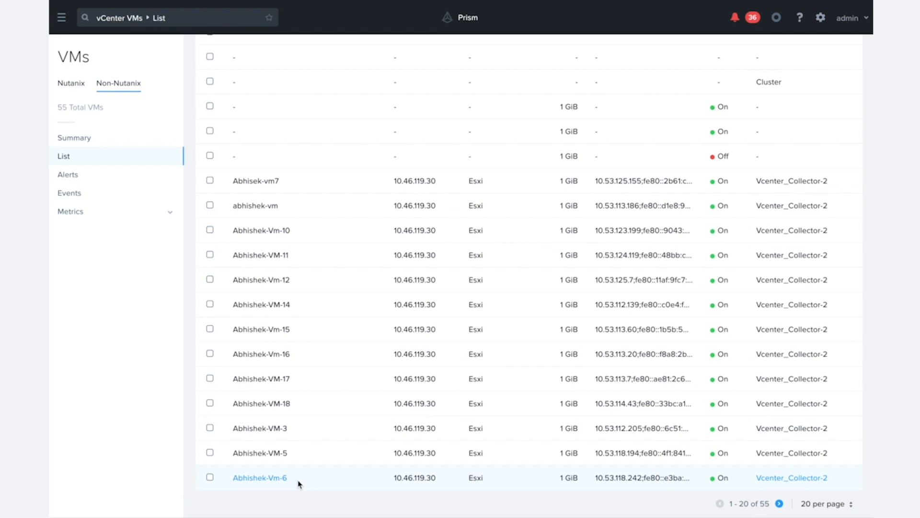
mouse_move(255, 181)
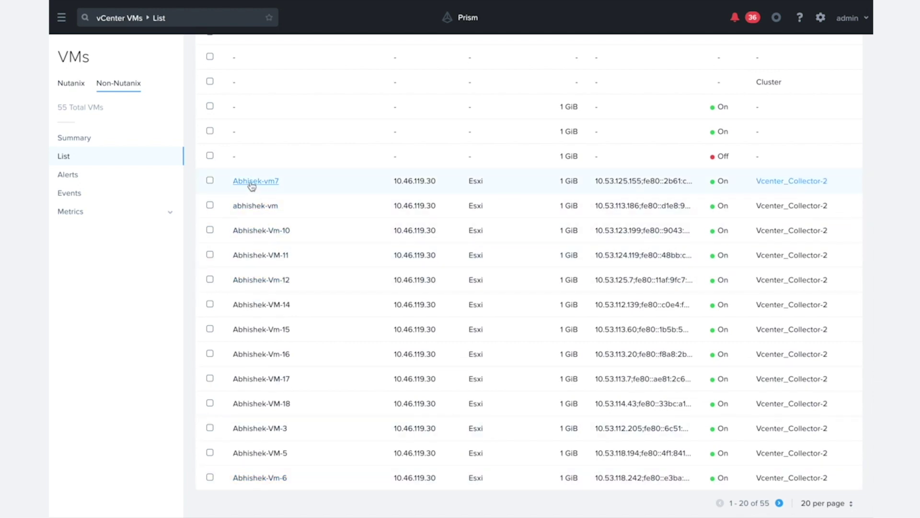
mouse_move(255, 181)
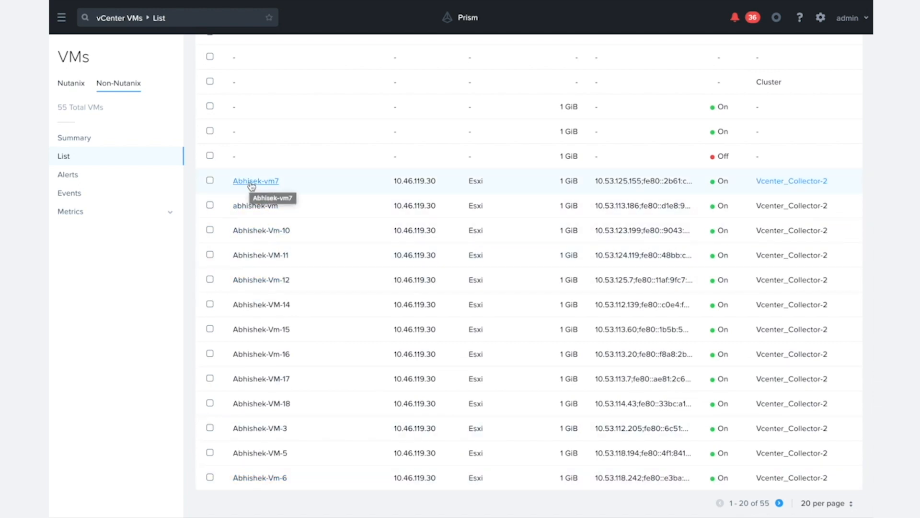
- Bring up the summary page for vCenter VM Abhisek-vm7
left_click(255, 181)
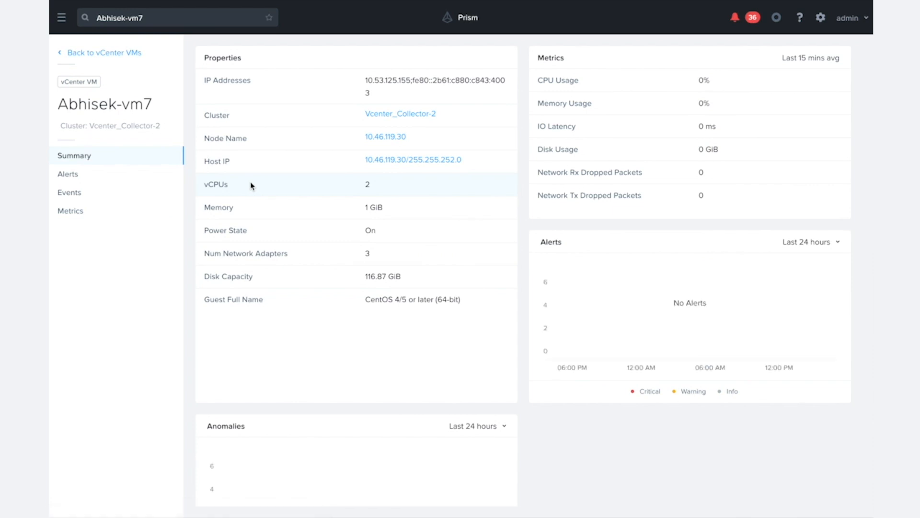
mouse_move(394, 95)
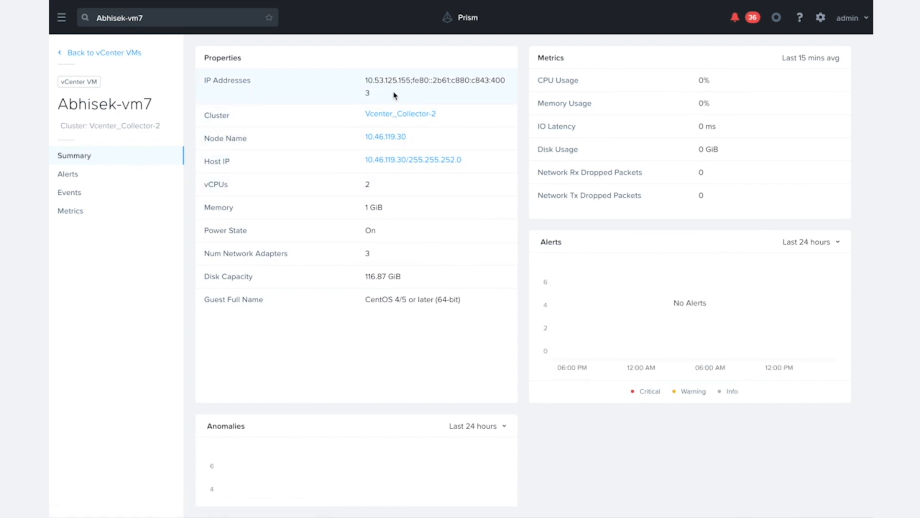
mouse_move(458, 299)
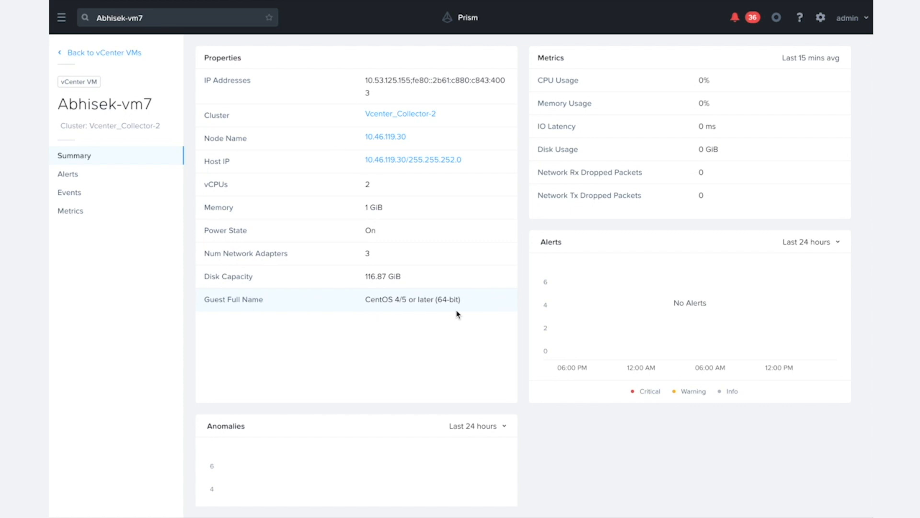
mouse_move(52, 228)
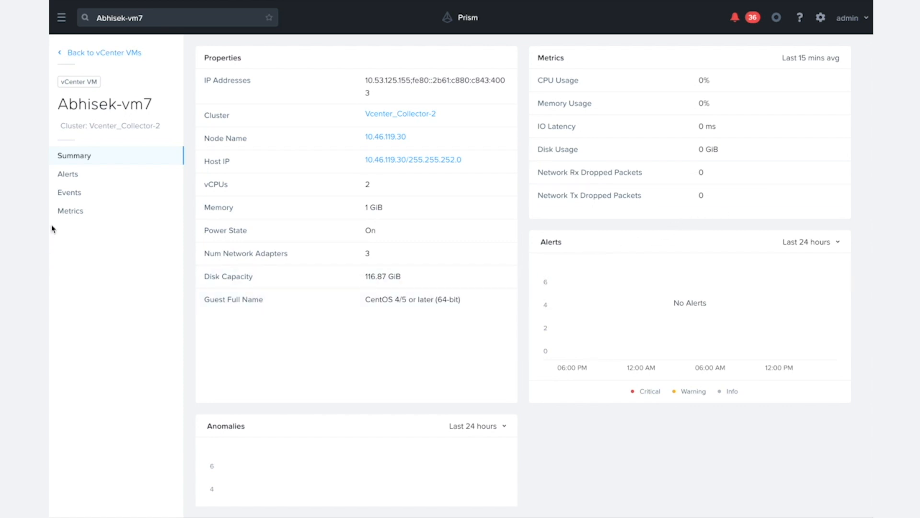
- Switch to Abhisek-vm7's Metrics page with its 24-hour CPU and I/O charts
left_click(70, 210)
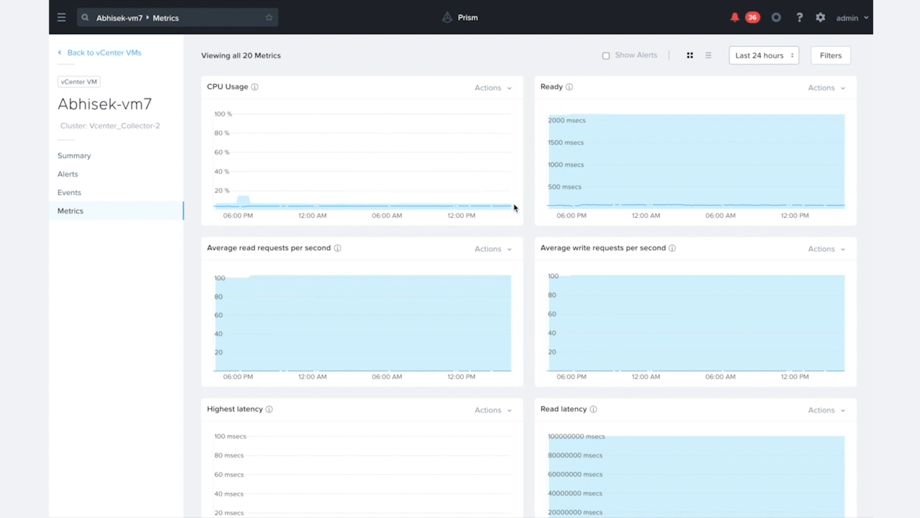
mouse_move(459, 210)
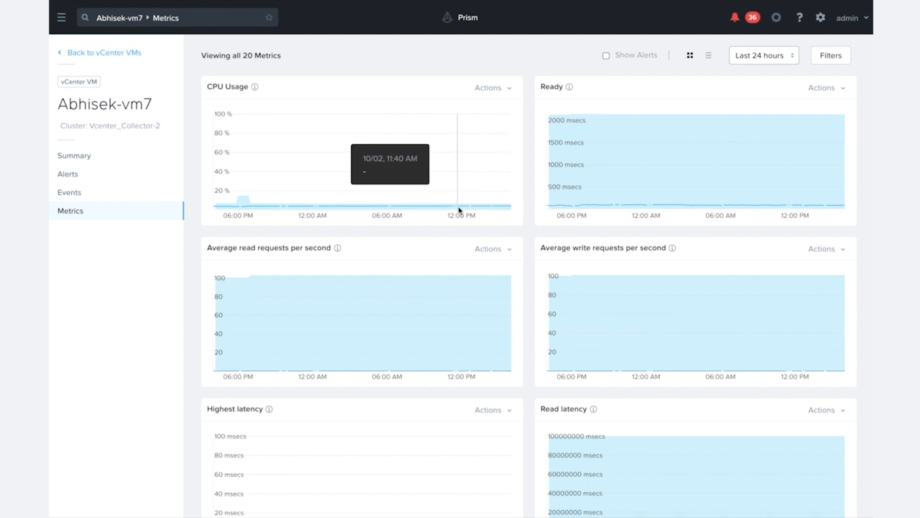
mouse_move(508, 209)
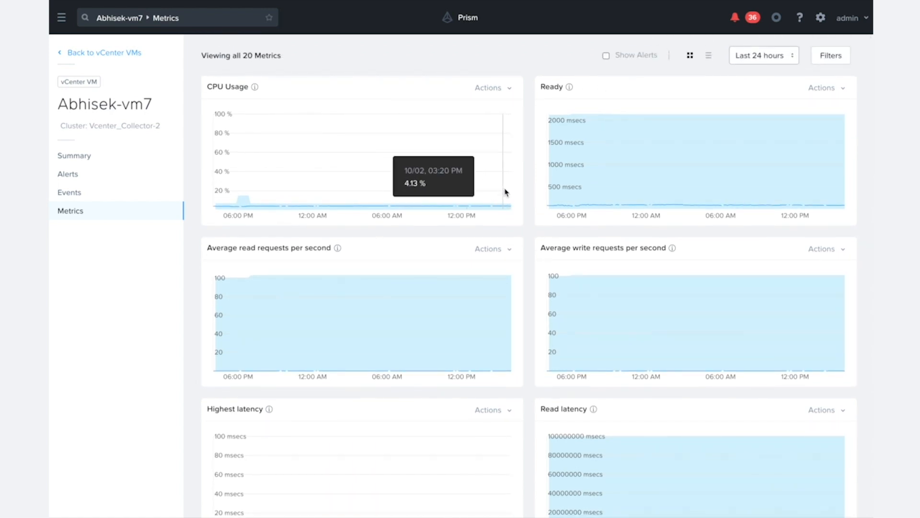
mouse_move(506, 208)
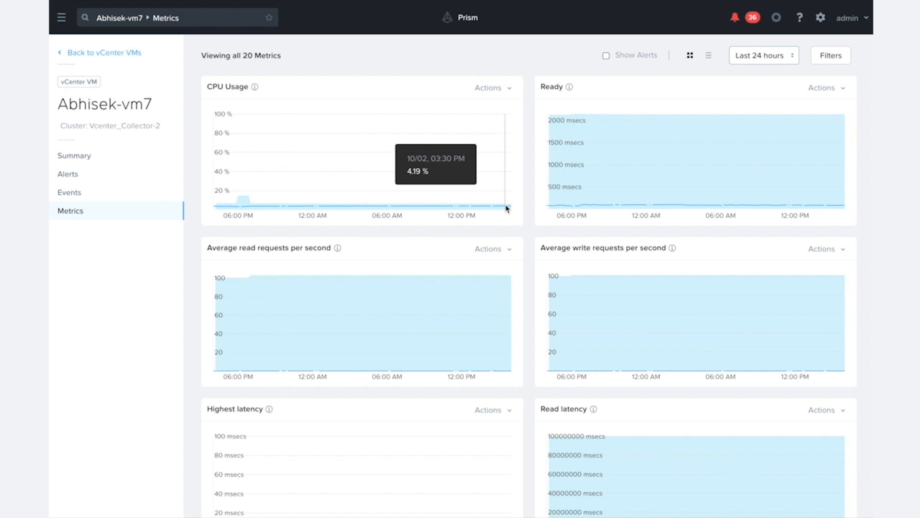
mouse_move(364, 209)
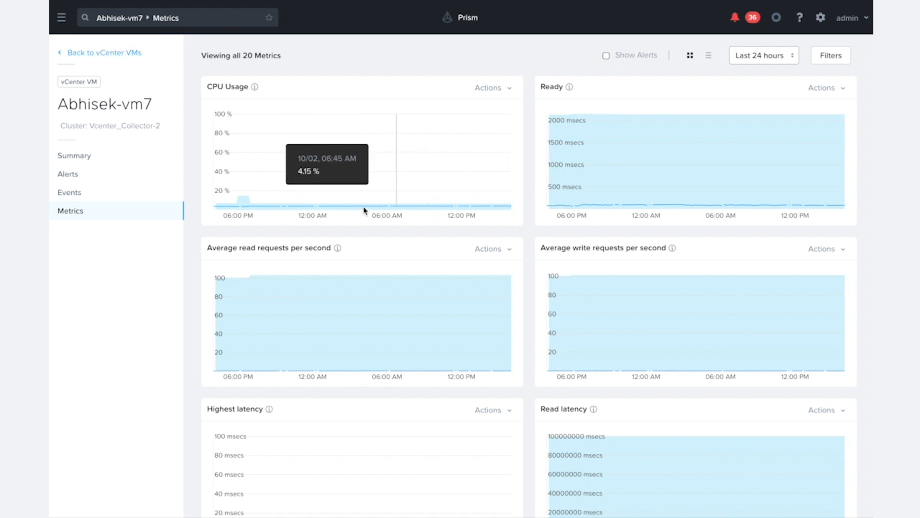
mouse_move(556, 205)
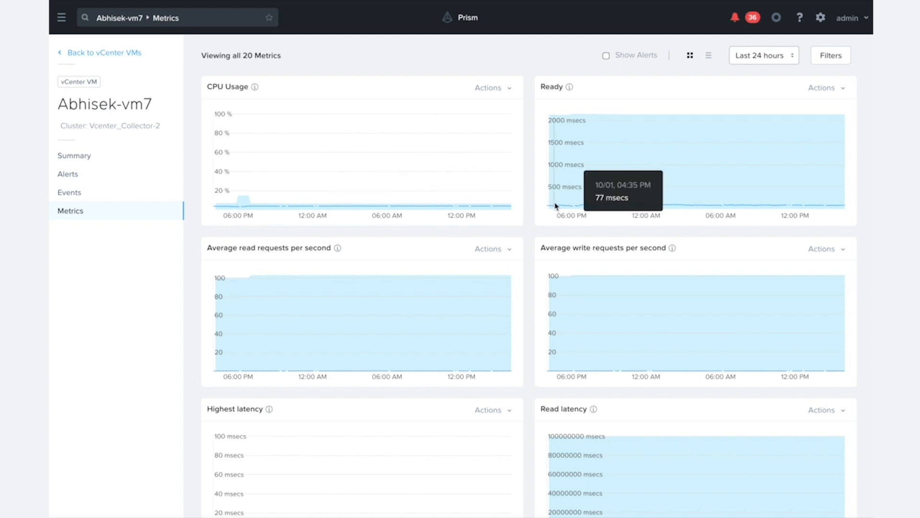
mouse_move(509, 211)
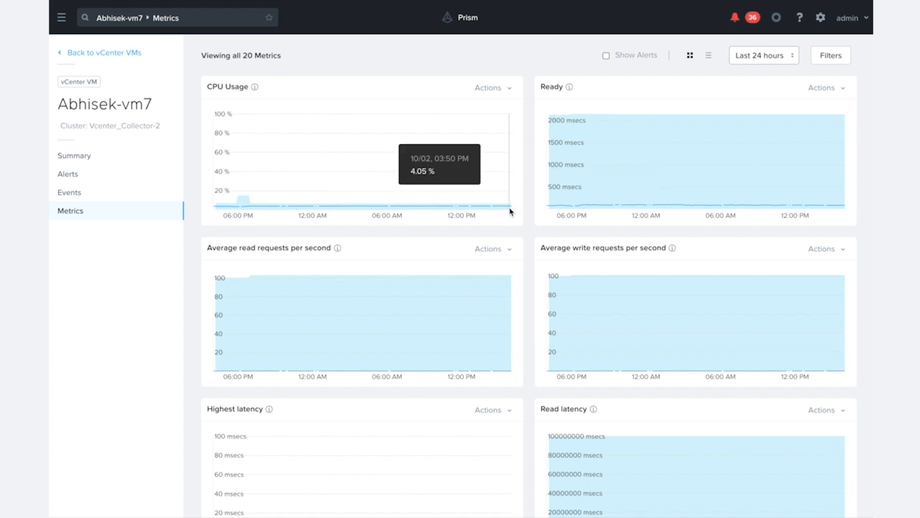
mouse_move(428, 100)
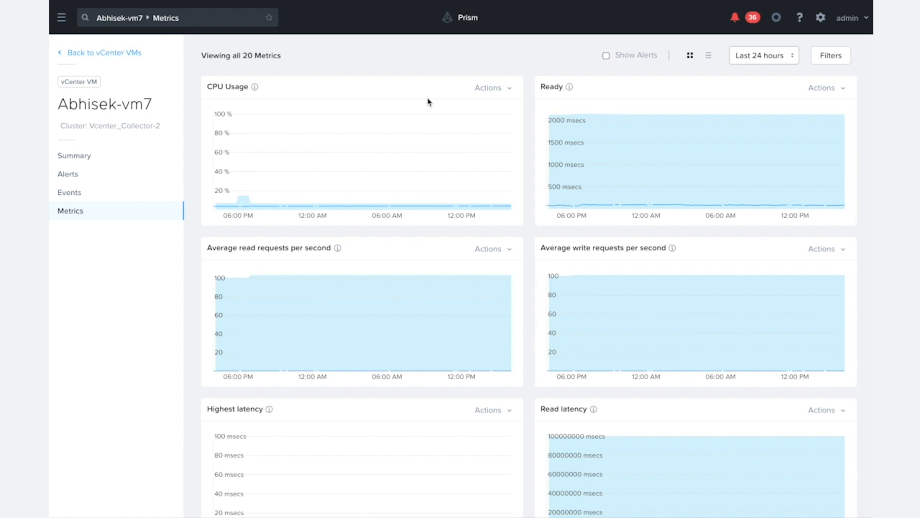
- Bring up the Actions menu on the VM's CPU Usage chart tile
left_click(489, 88)
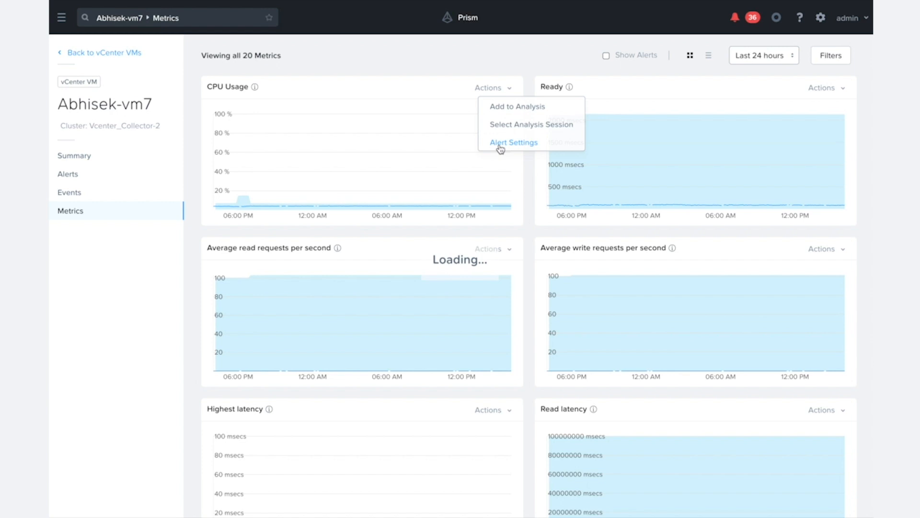
left_click(513, 141)
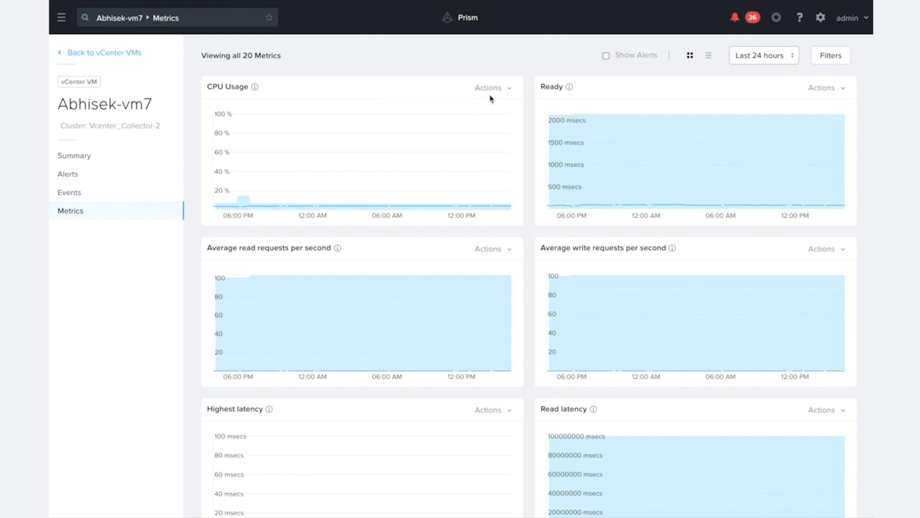
mouse_move(508, 93)
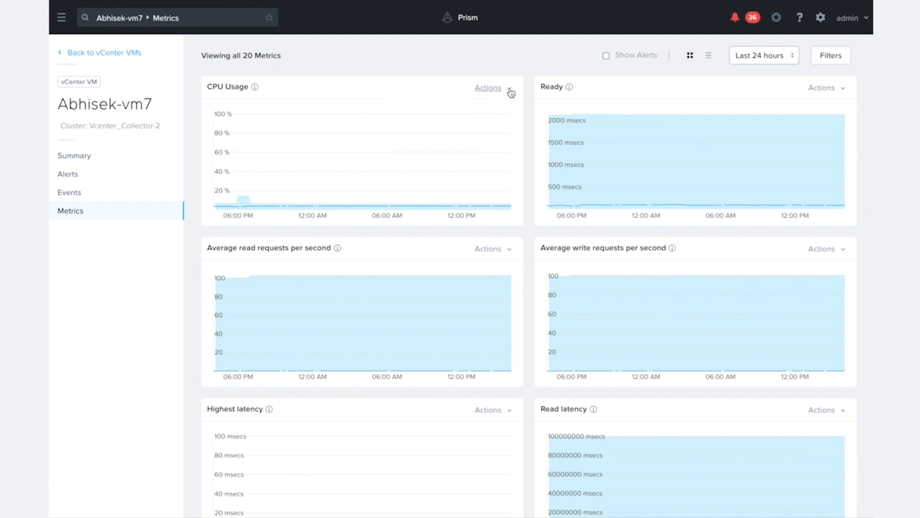
left_click(488, 87)
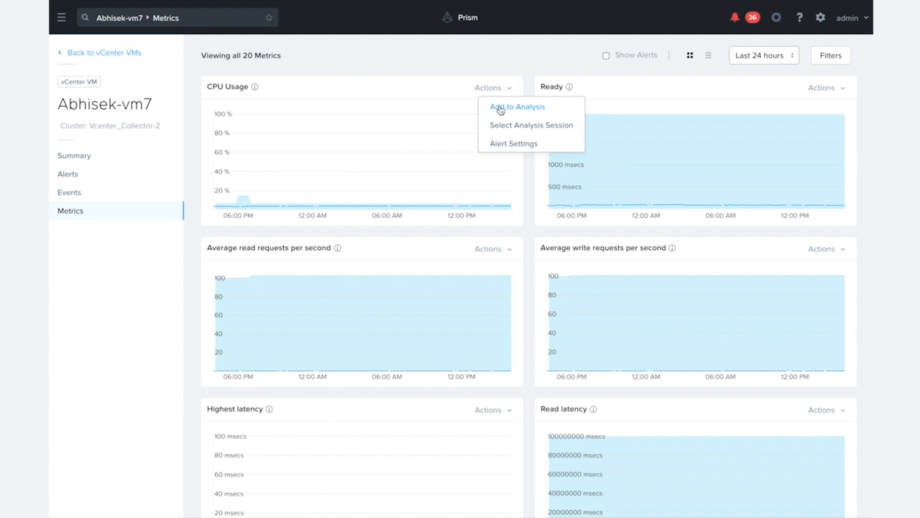
- Add the VM's CPU Usage chart to the Analysis session and head toward the vCenter Clusters list
left_click(517, 106)
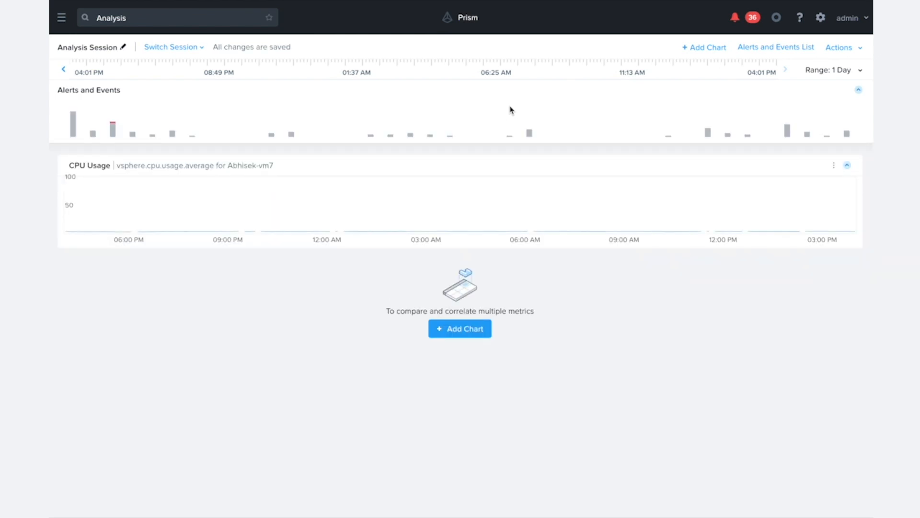
mouse_move(805, 215)
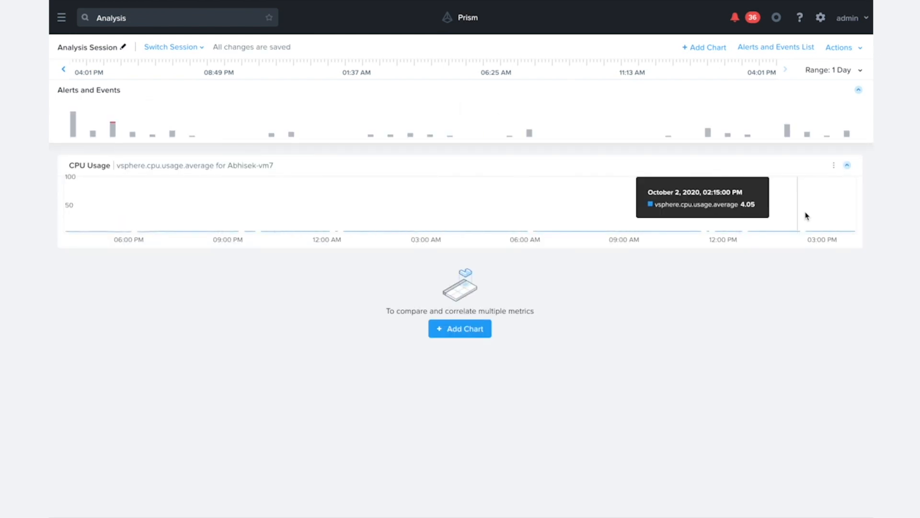
mouse_move(273, 177)
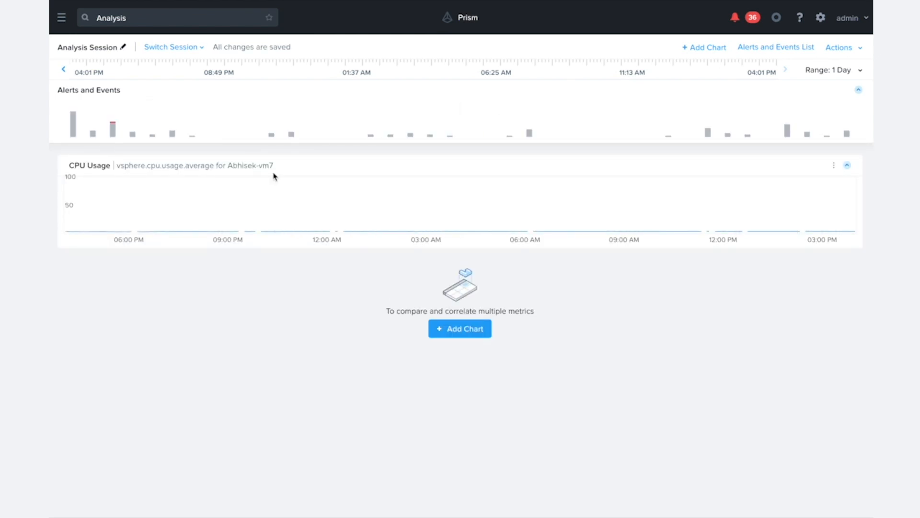
mouse_move(663, 218)
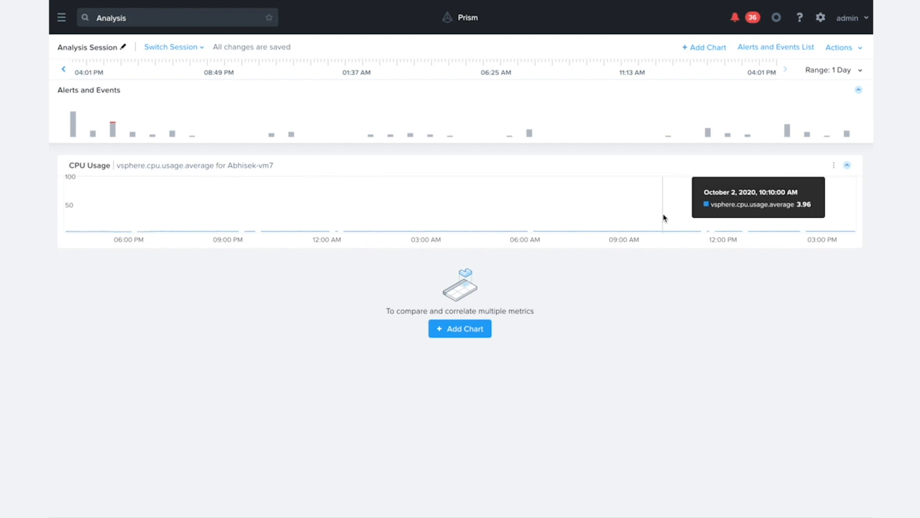
left_click(61, 17)
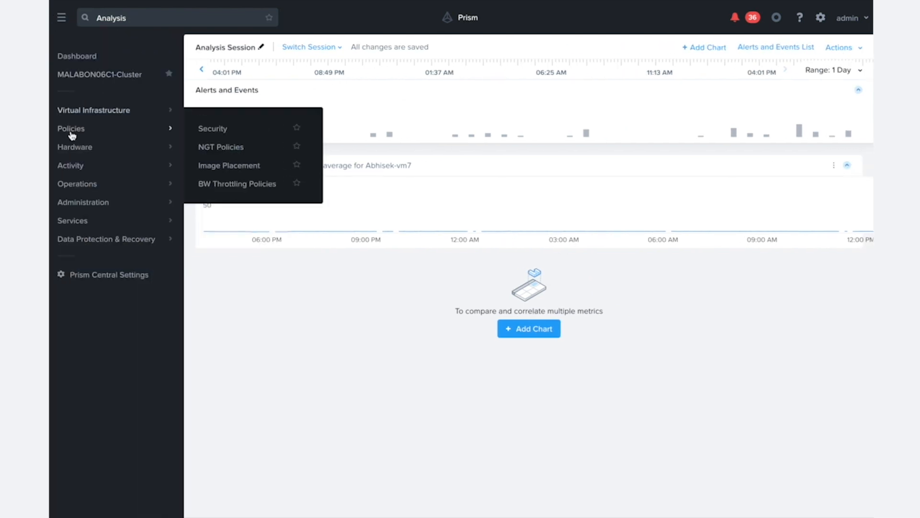
mouse_move(213, 129)
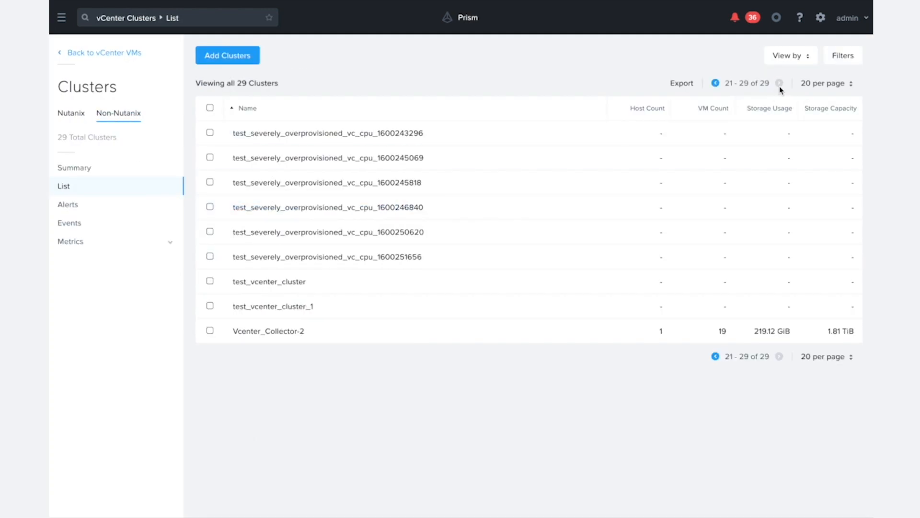
- Add the Vcenter_Collector-2 cluster's CPU Usage chart to the Analysis session beneath the VM's chart
left_click(268, 331)
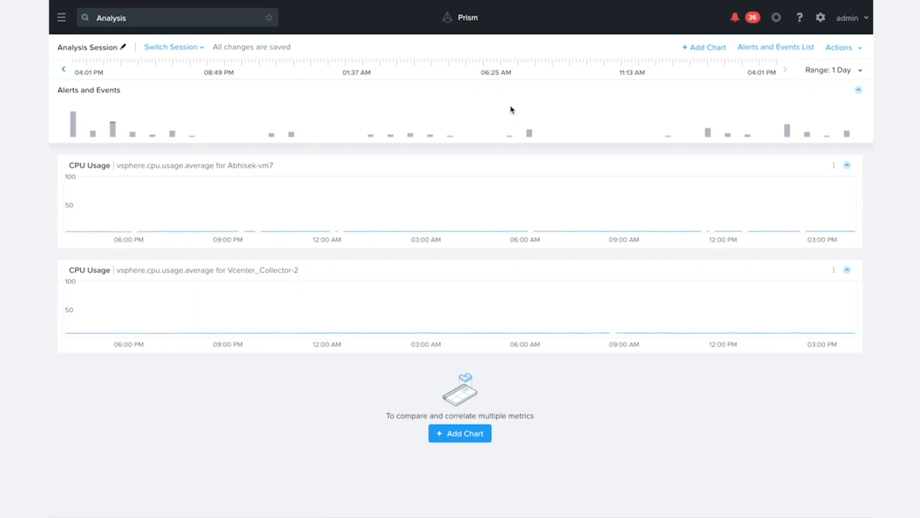
mouse_move(86, 314)
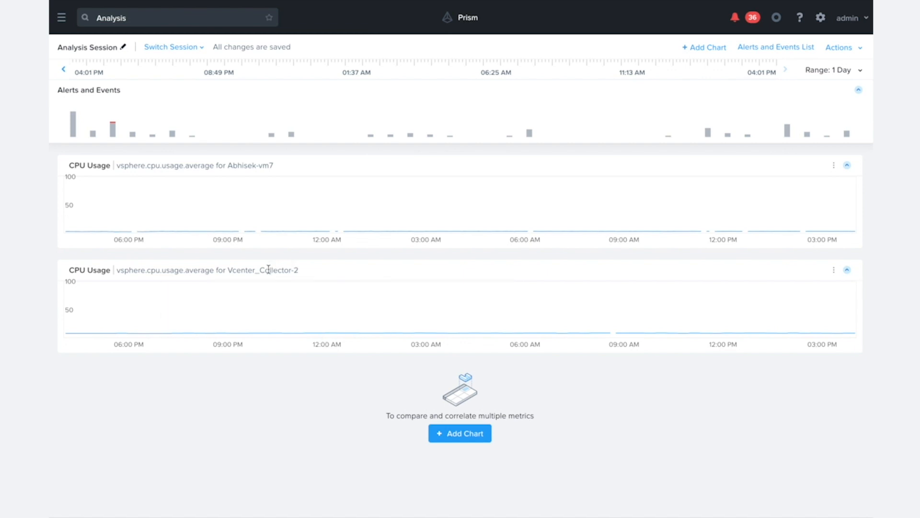
mouse_move(245, 292)
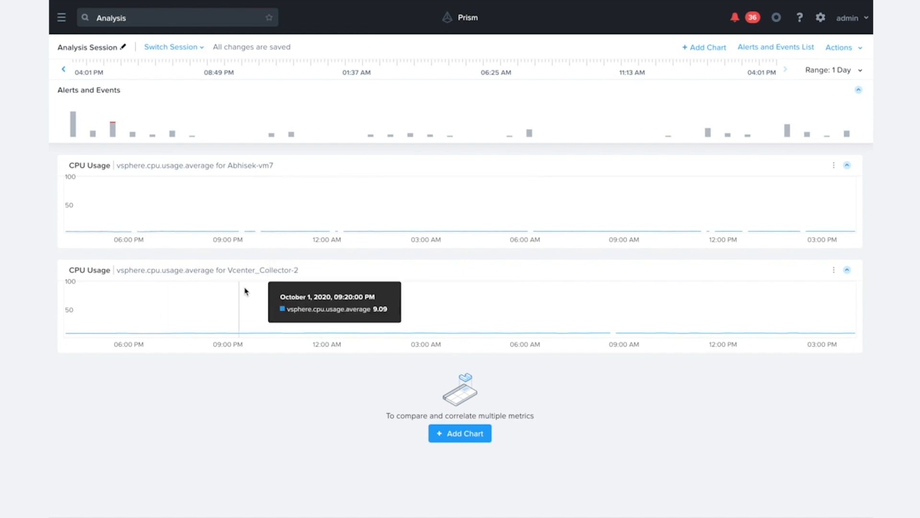
mouse_move(343, 361)
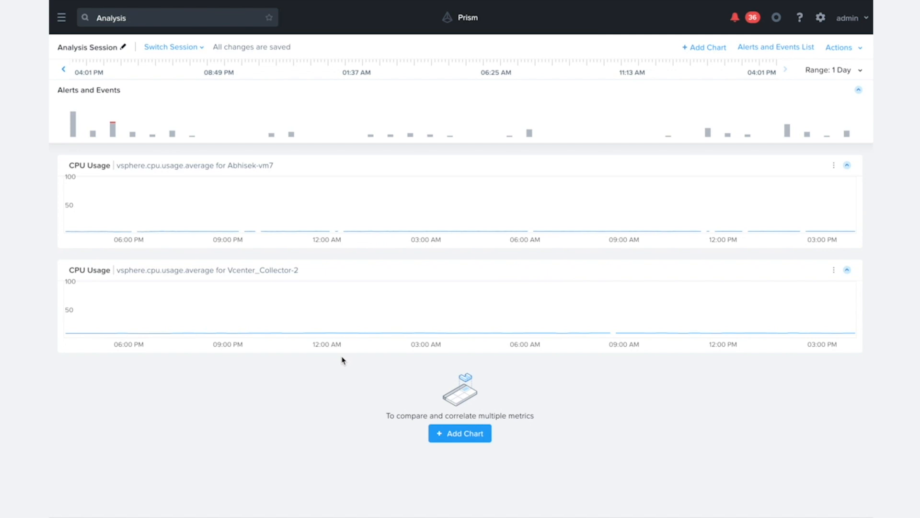
mouse_move(824, 318)
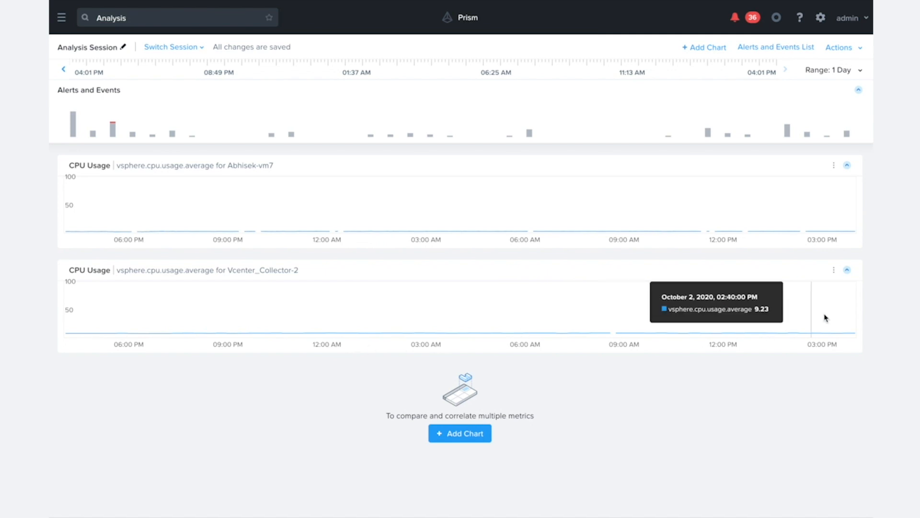
mouse_move(827, 173)
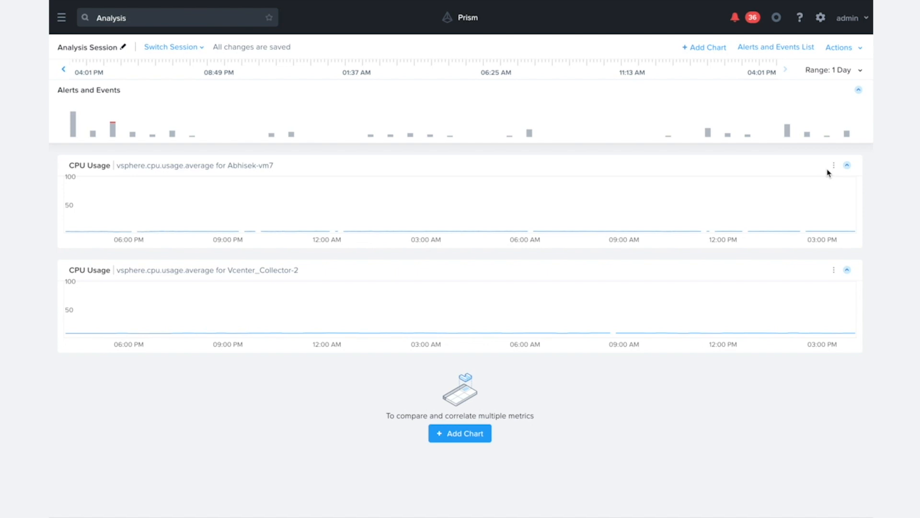
mouse_move(749, 217)
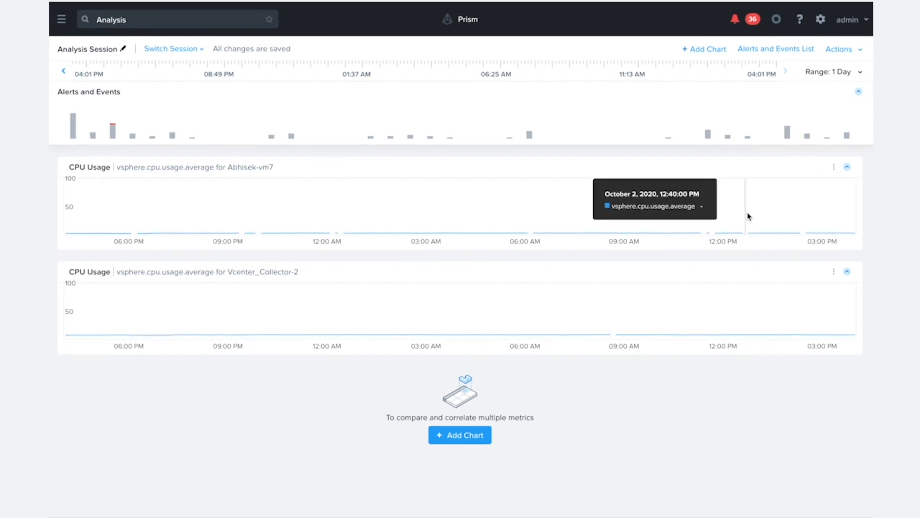